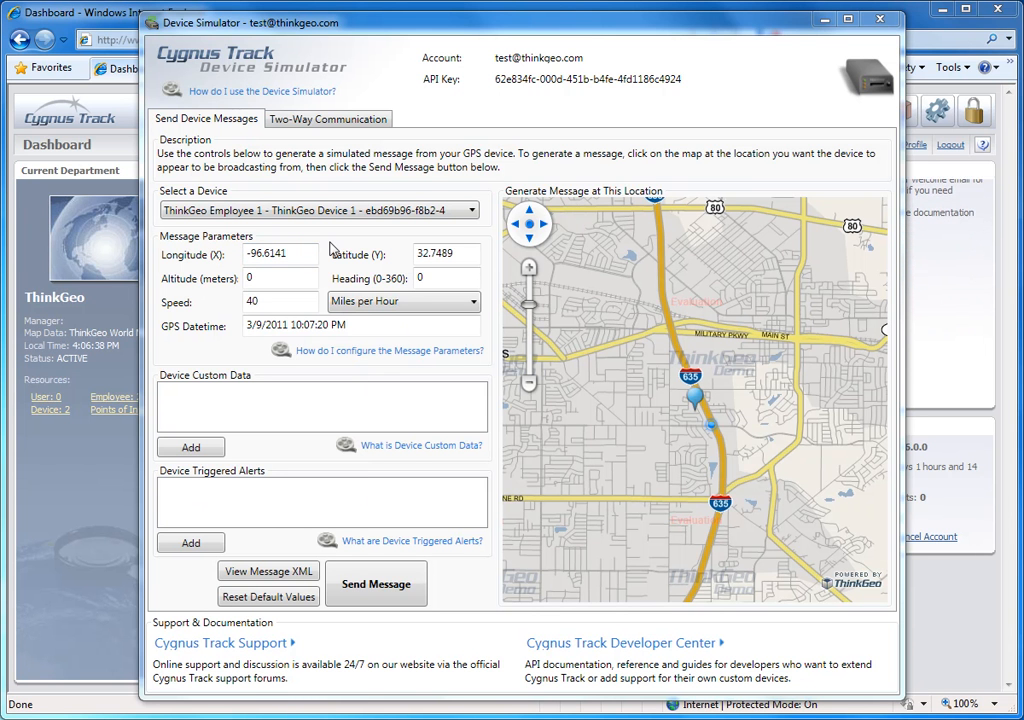
pyautogui.moveTo(388, 568)
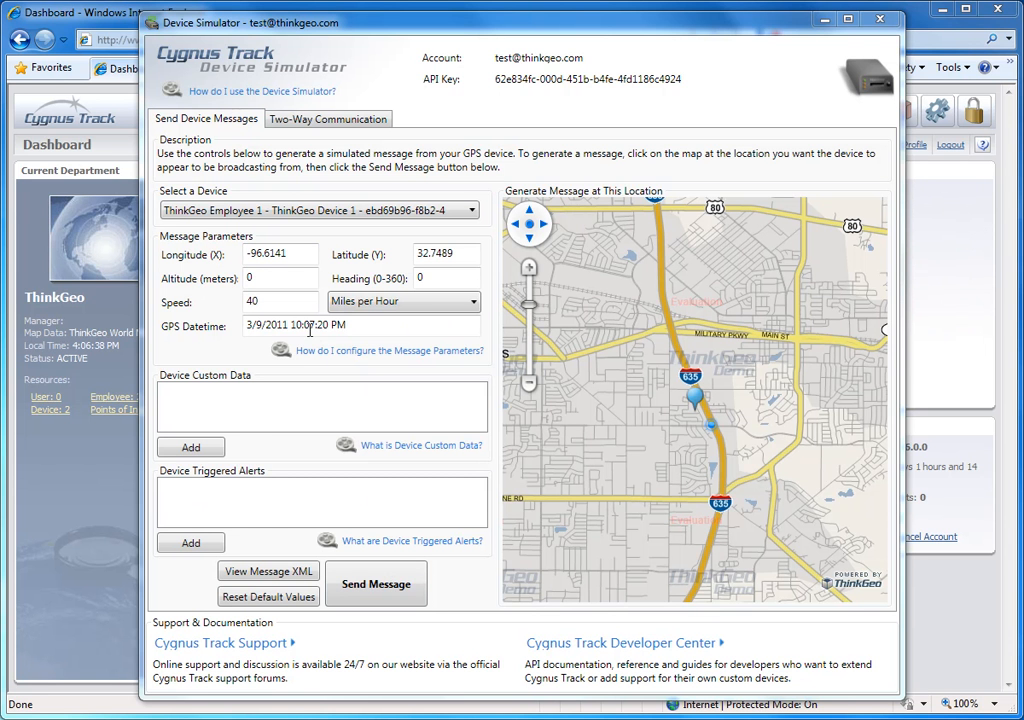
pyautogui.moveTo(236, 444)
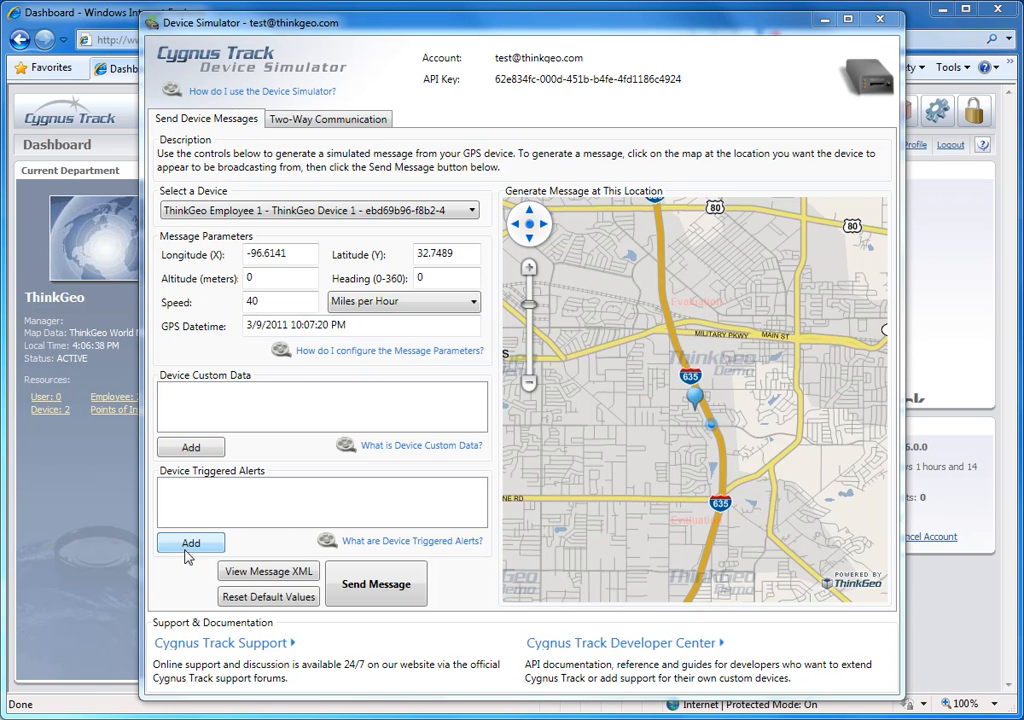
# Step: Browse the Available Alerts list from Device Triggered Alerts, down through Panic, Speed and VehicleAlarm
pyautogui.click(190, 542)
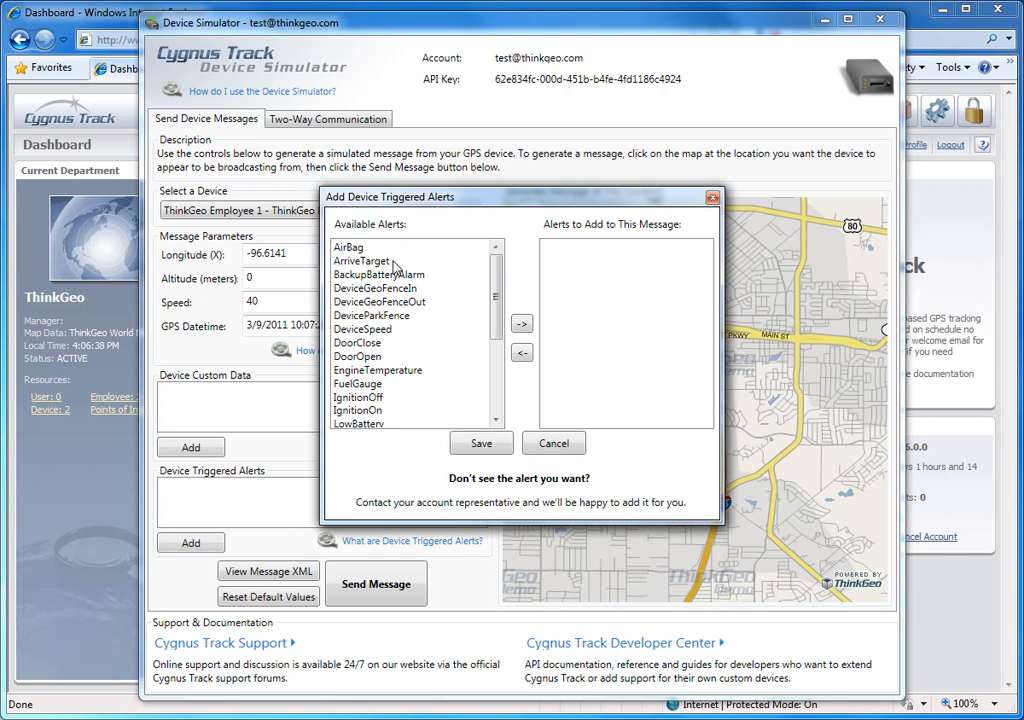
pyautogui.moveTo(420, 336)
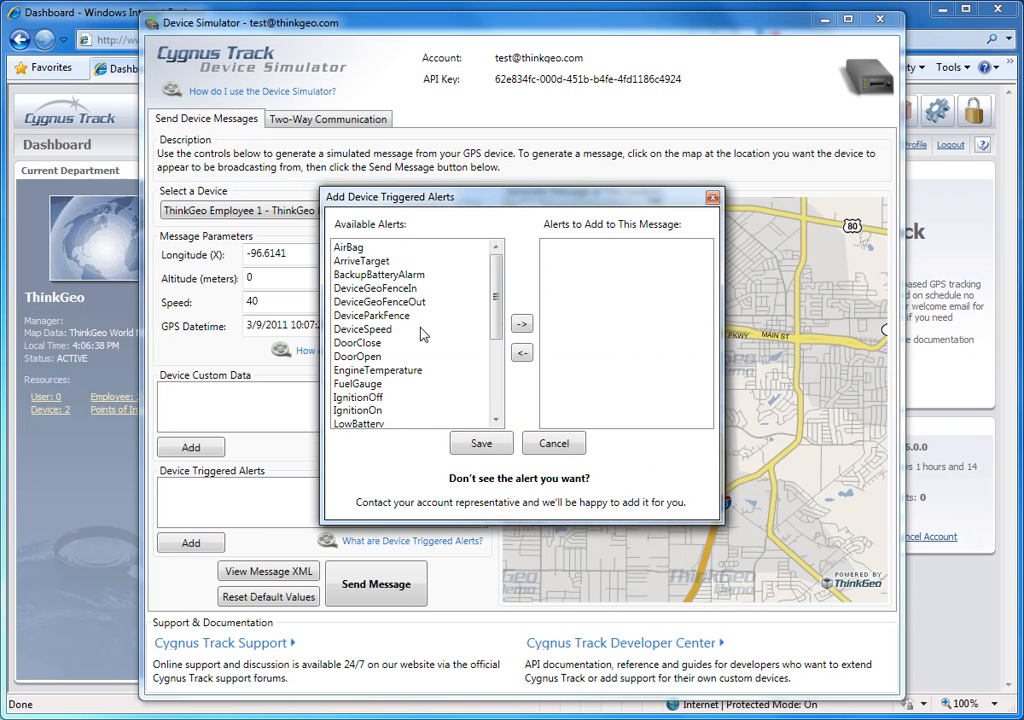
pyautogui.scroll(-3)
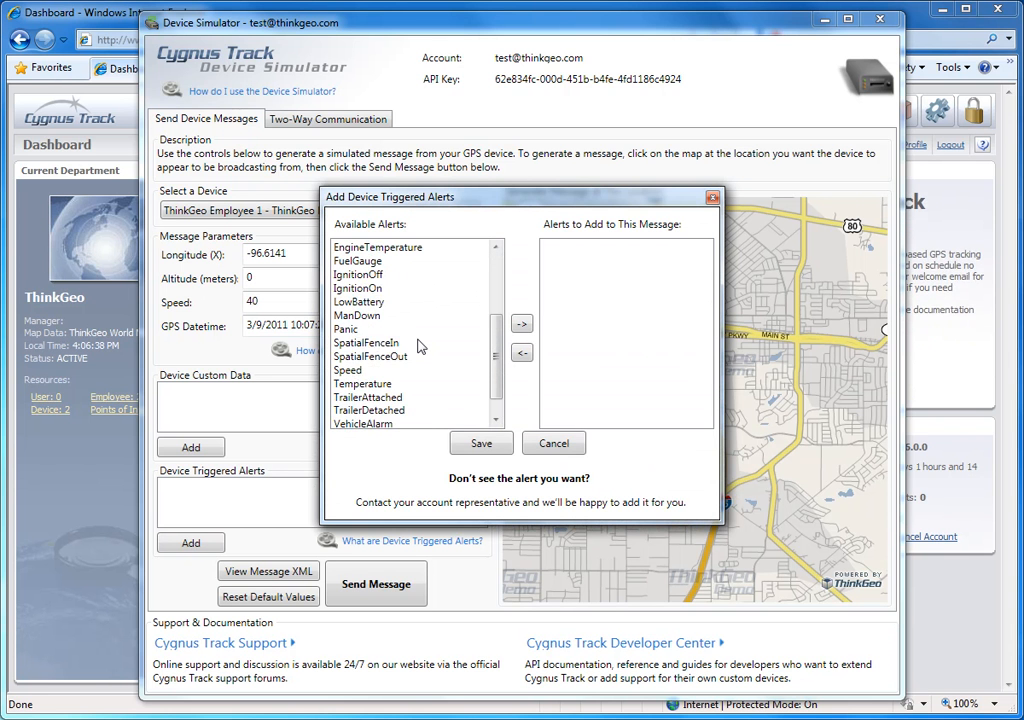
pyautogui.scroll(-3)
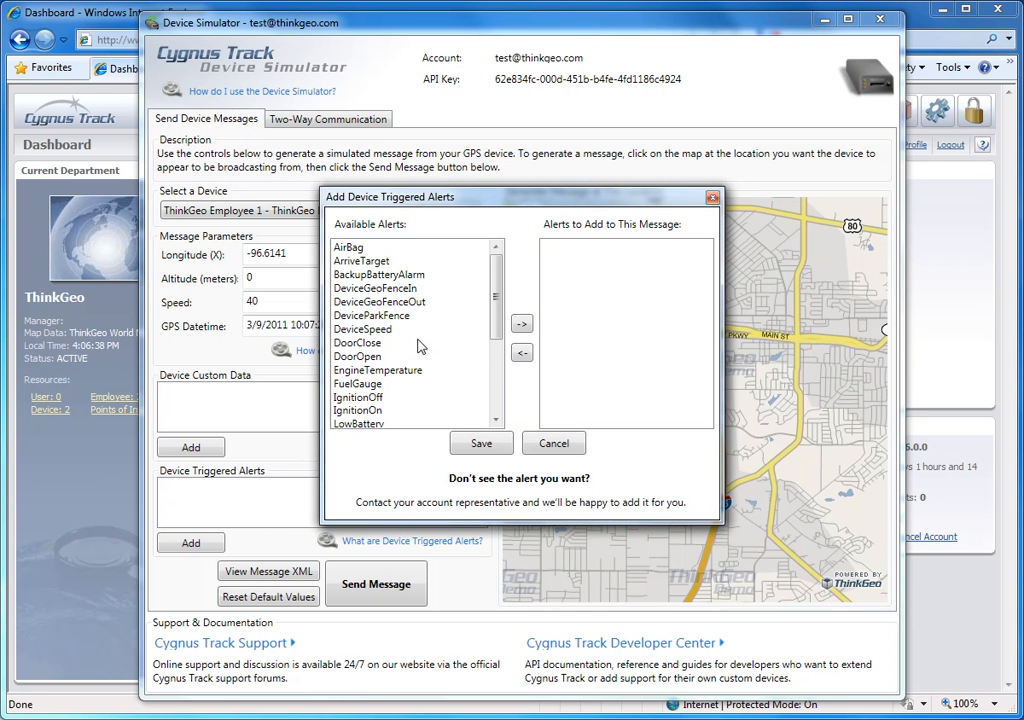
pyautogui.moveTo(420, 340)
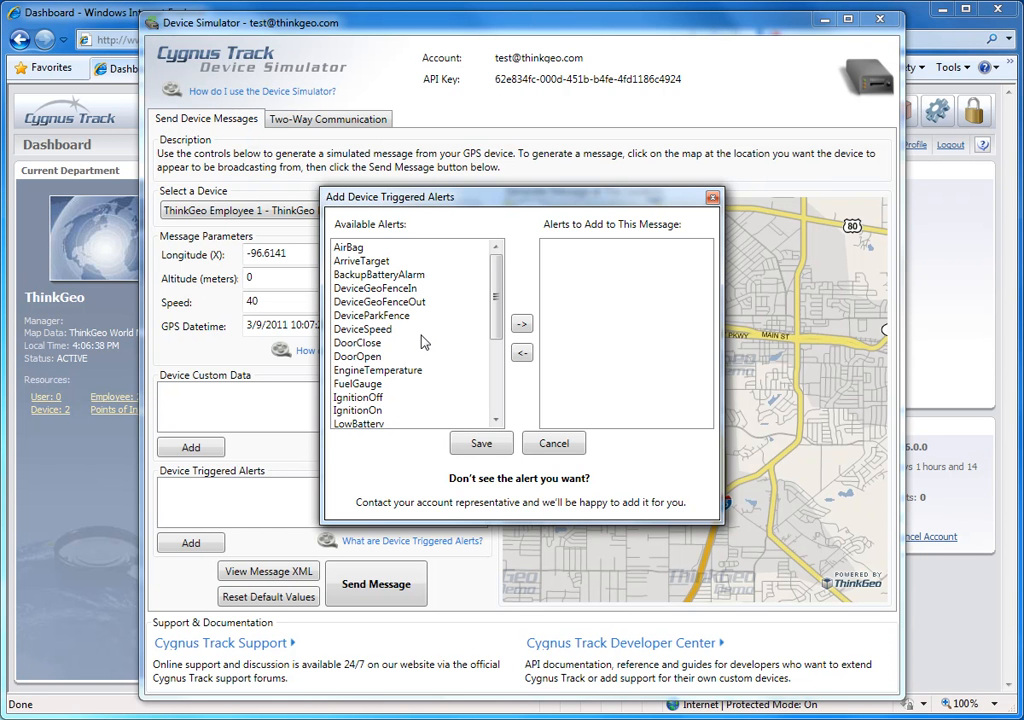
pyautogui.moveTo(424, 340)
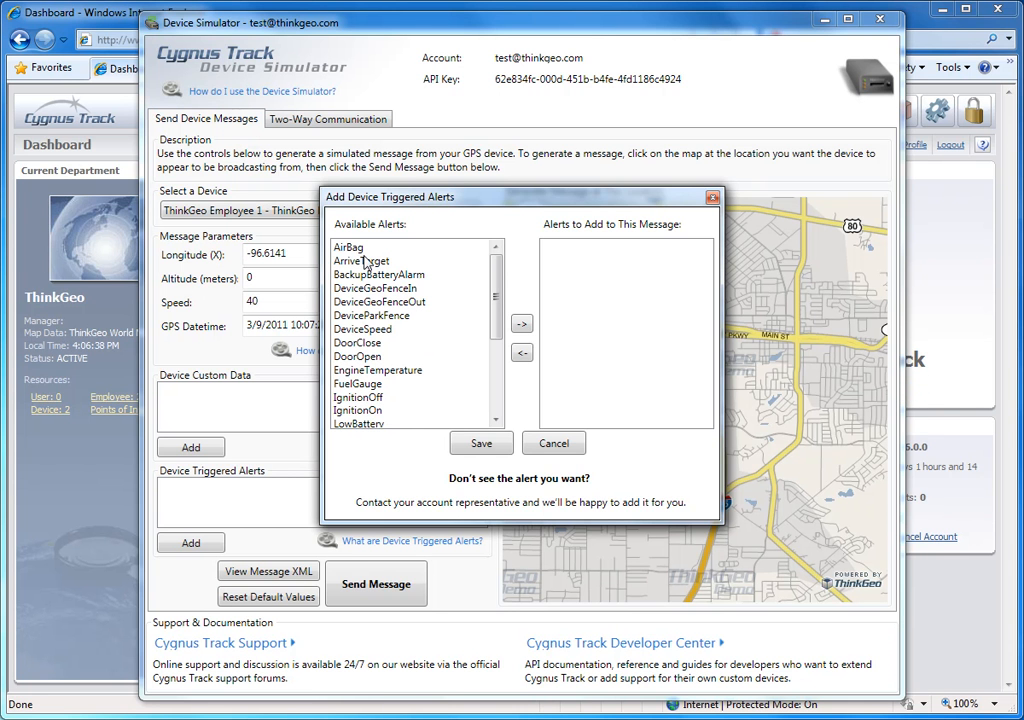
# Step: Move AirBag into the message's selected alerts and save it onto the form
pyautogui.click(348, 248)
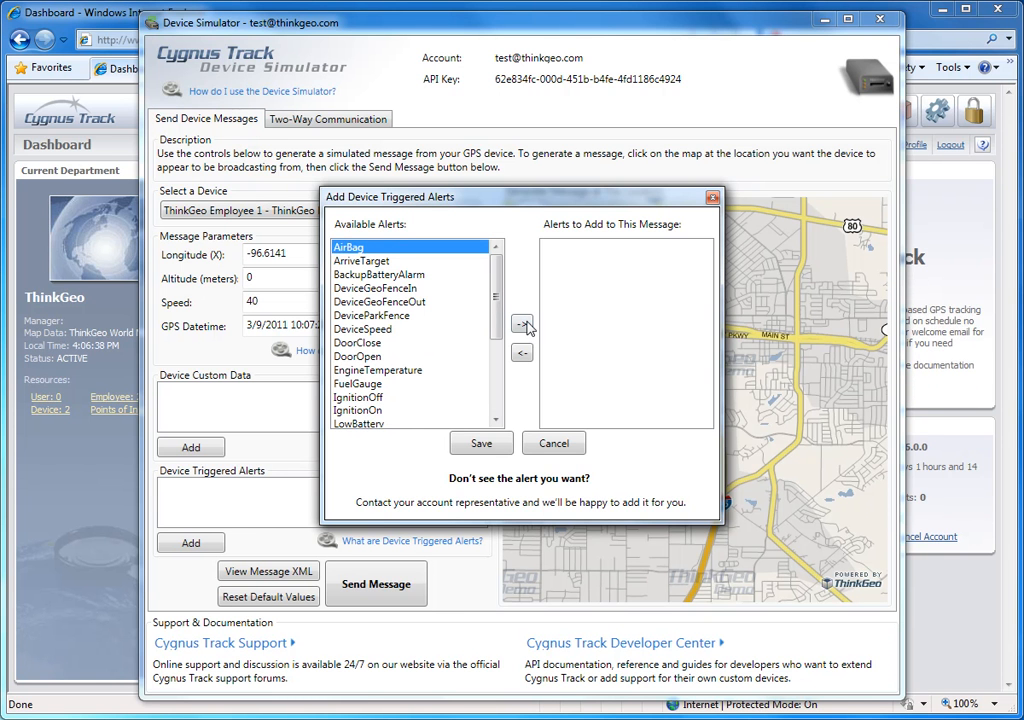
pyautogui.click(522, 324)
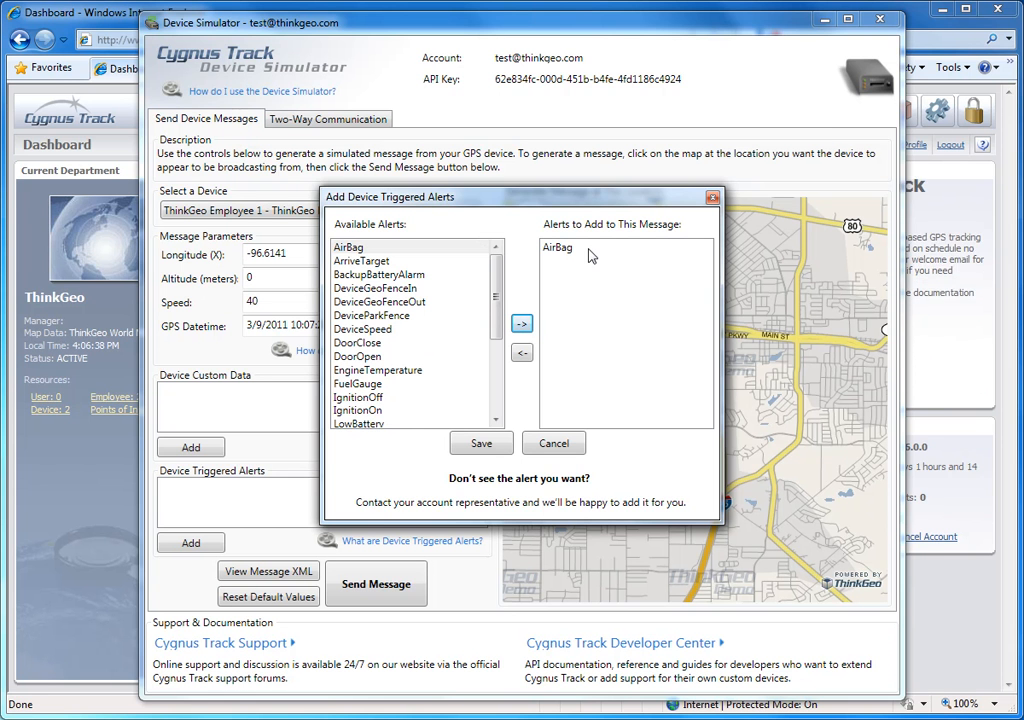
pyautogui.moveTo(576, 260)
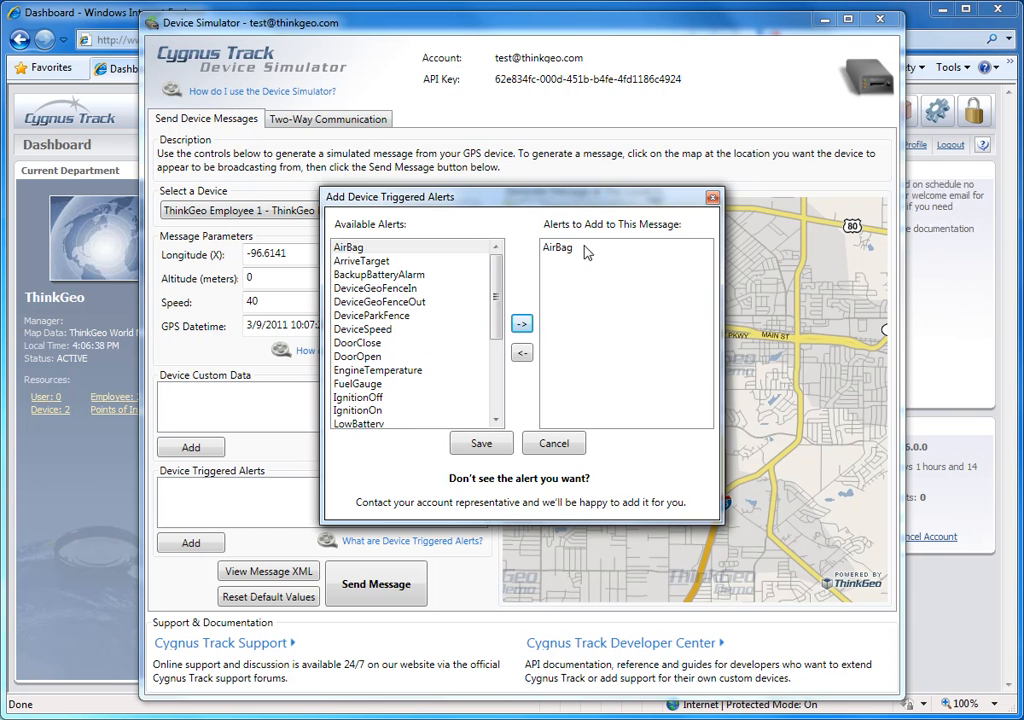
pyautogui.moveTo(596, 252)
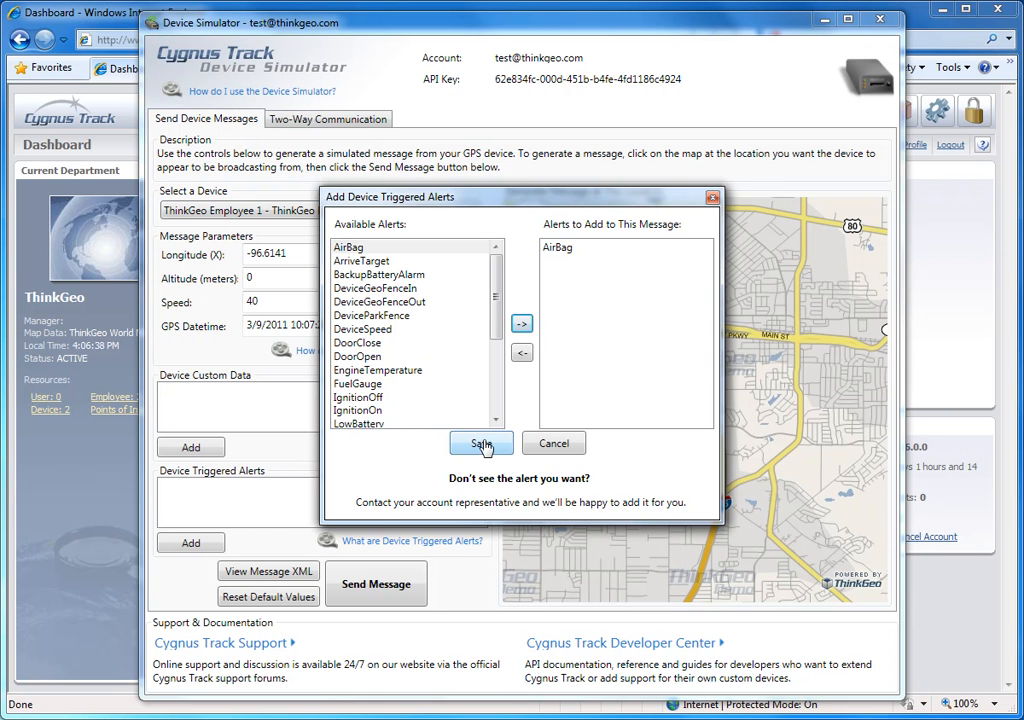
pyautogui.click(480, 444)
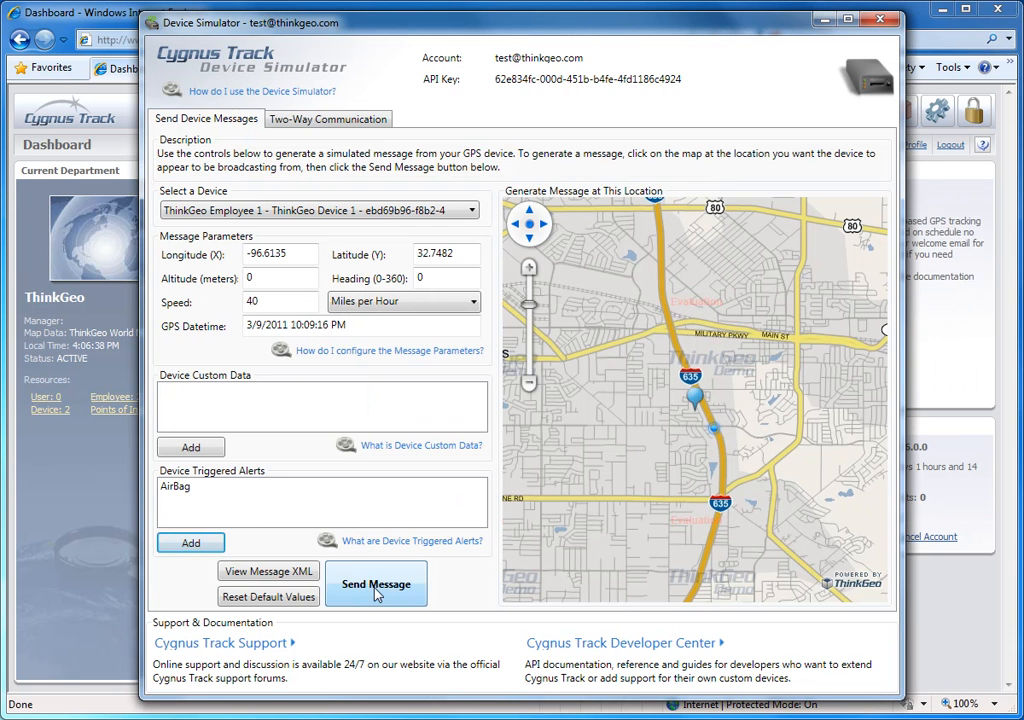
# Step: Post the AirBag message to the gateway and switch to the Cygnus Track tracking site
pyautogui.click(376, 584)
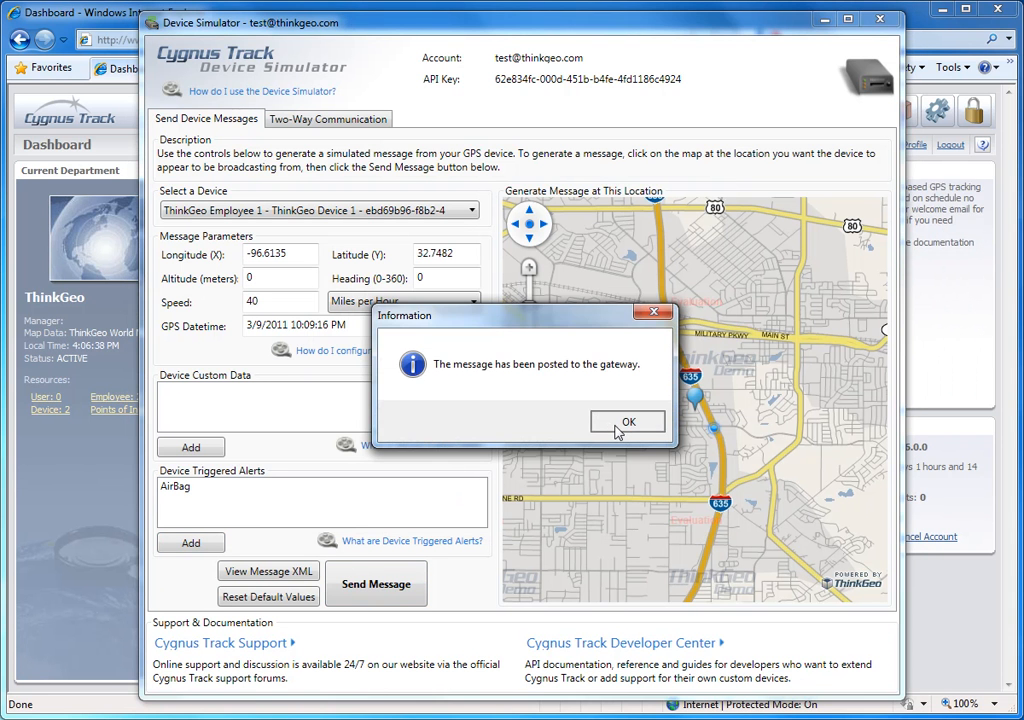
pyautogui.click(628, 420)
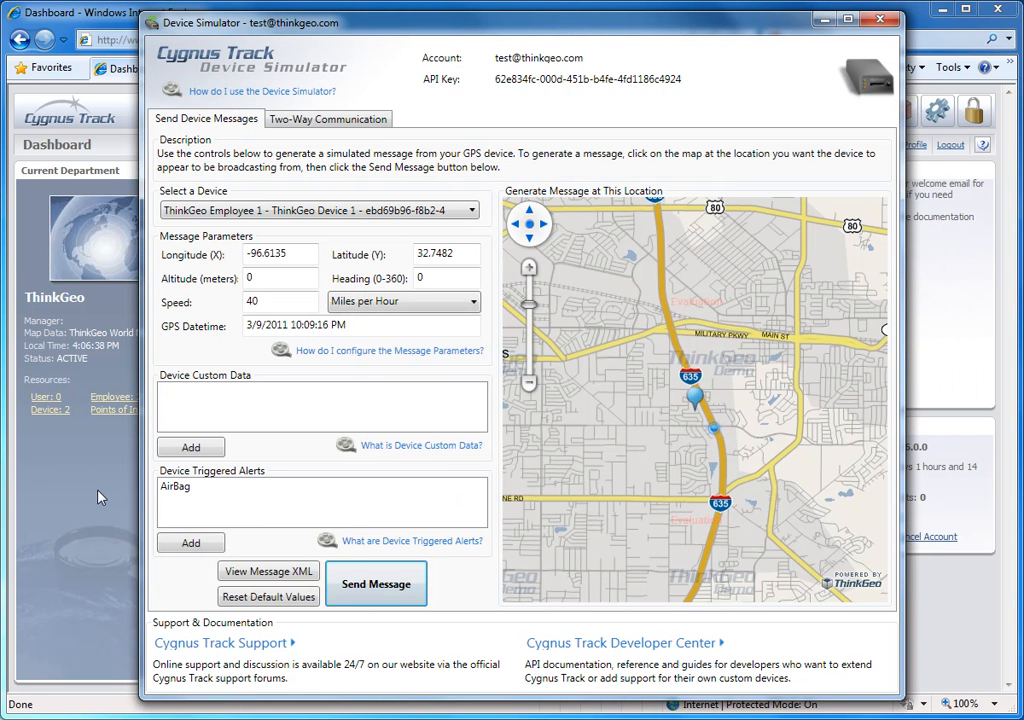
pyautogui.click(880, 20)
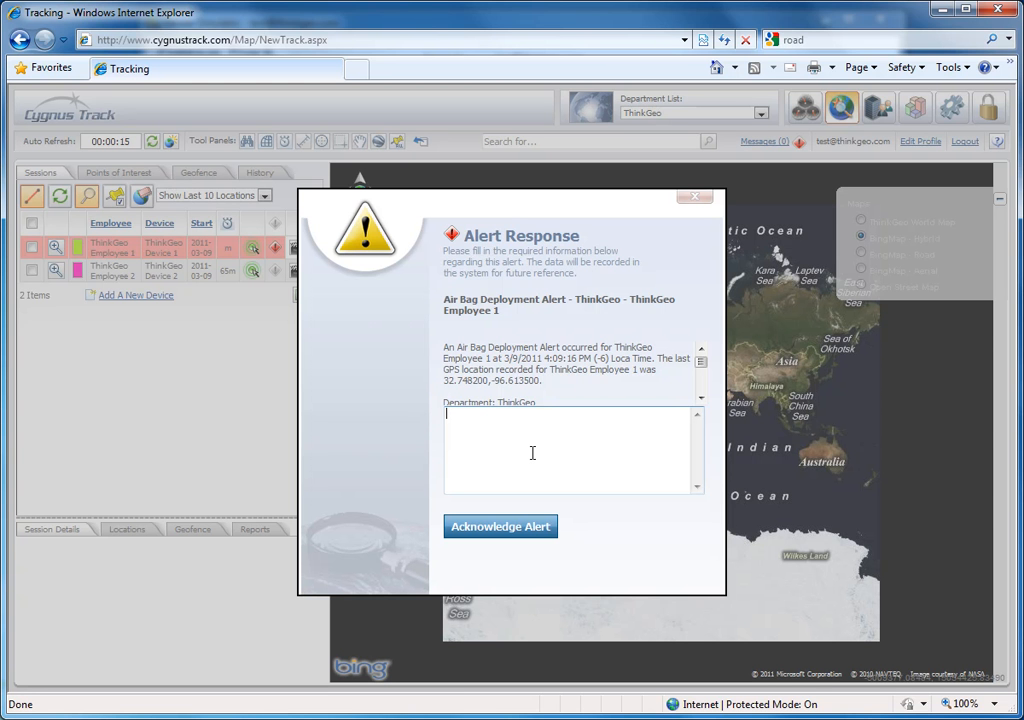
# Step: Acknowledge the Air Bag Deployment Alert with the response note 'OK'
pyautogui.write('OK')
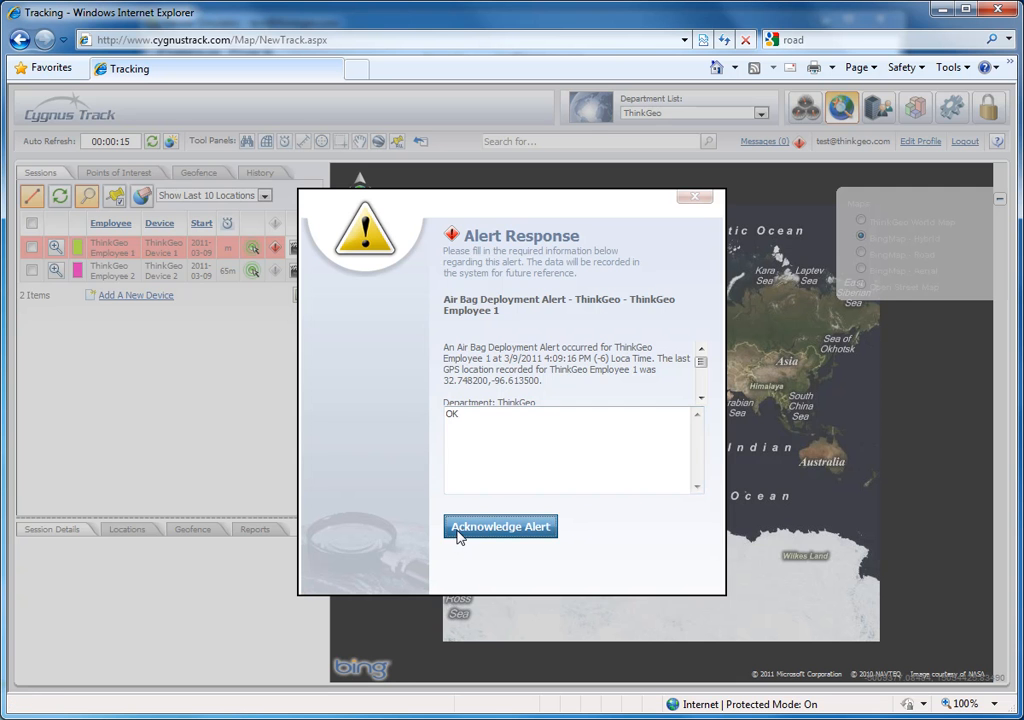
pyautogui.click(500, 526)
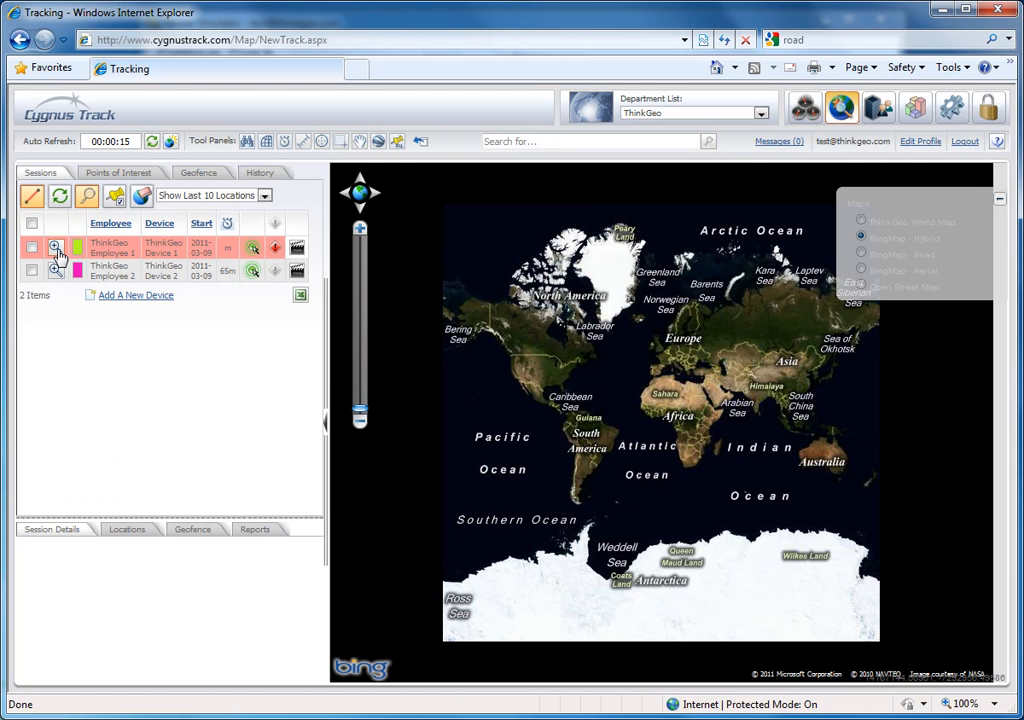
pyautogui.moveTo(56, 248)
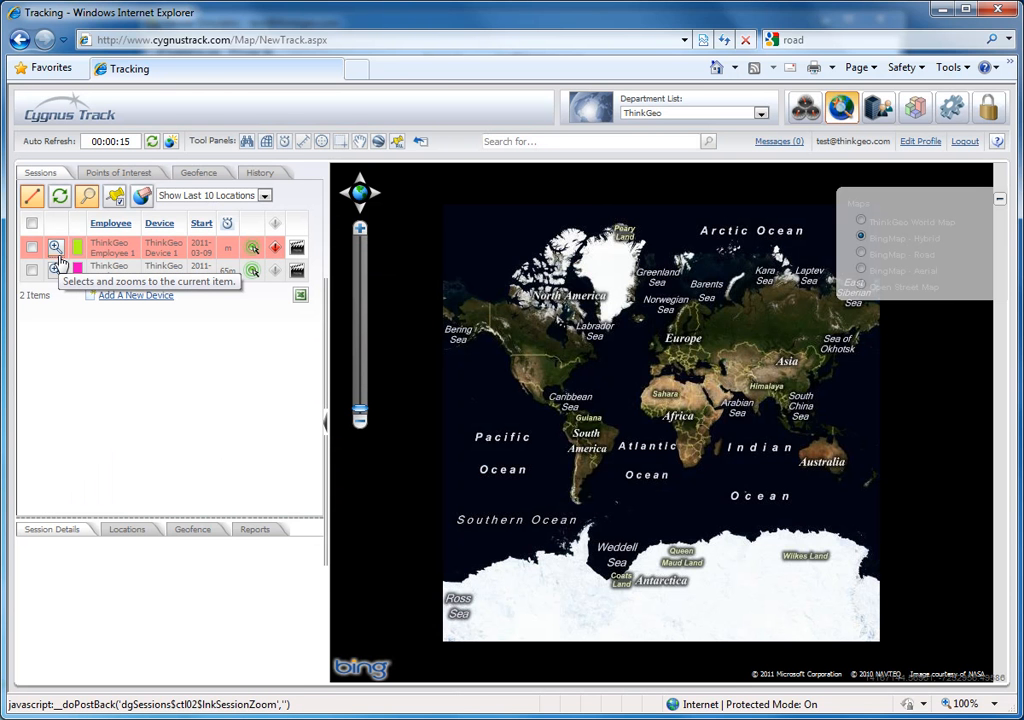
# Step: Zoom the map to ThinkGeo Employee 1's session and view its details showing 40 mph maximum speed
pyautogui.click(56, 248)
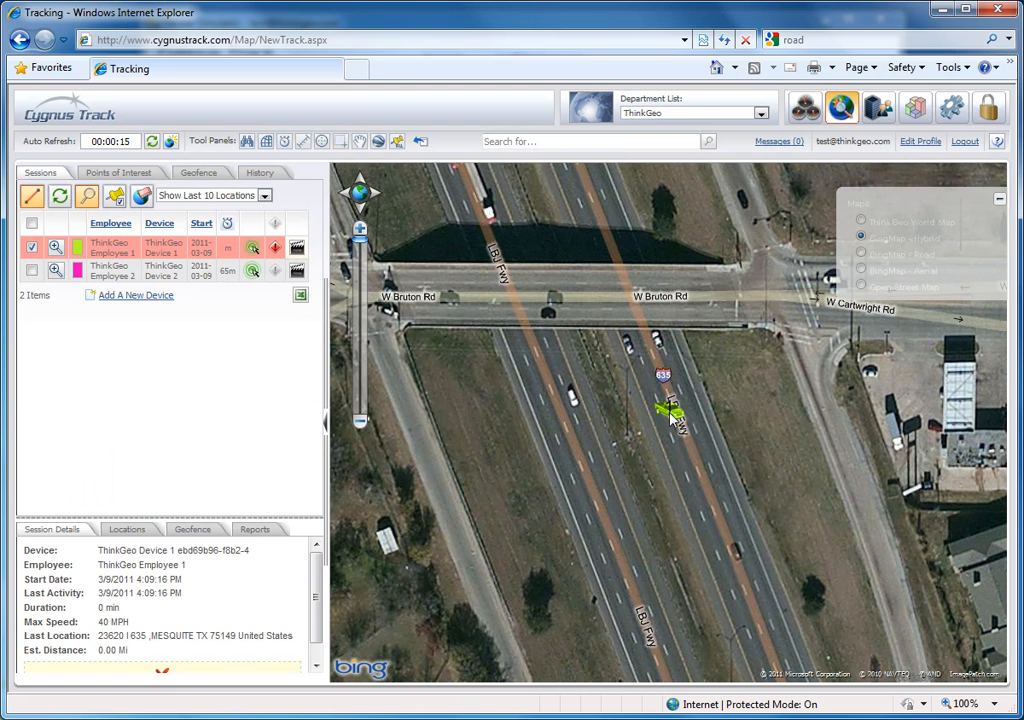
pyautogui.moveTo(596, 384)
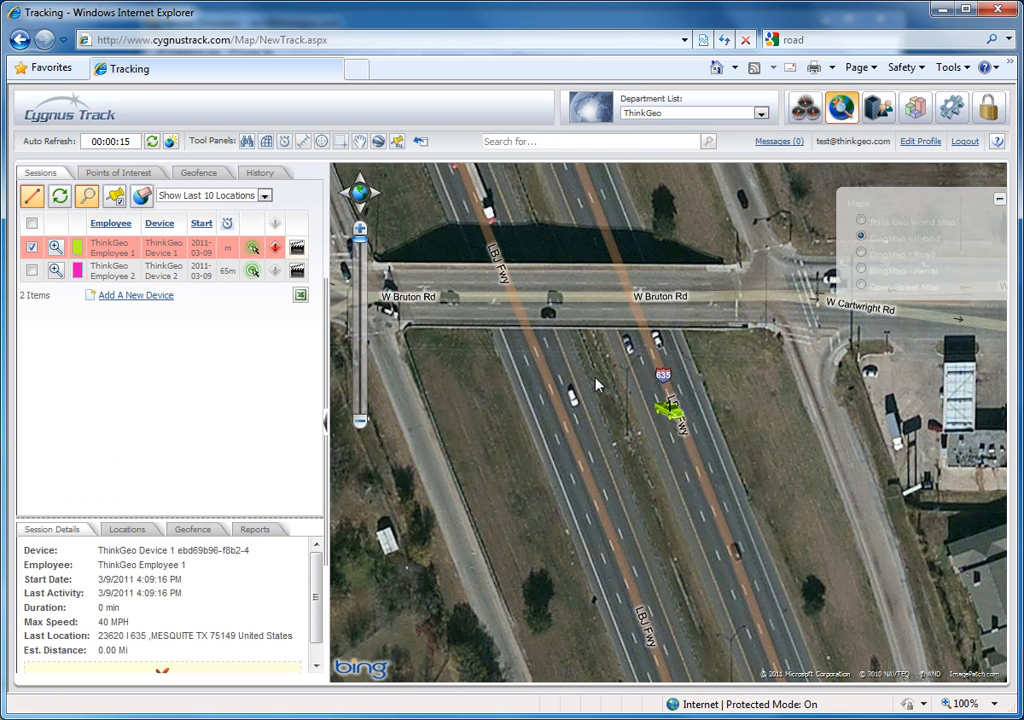
pyautogui.click(668, 410)
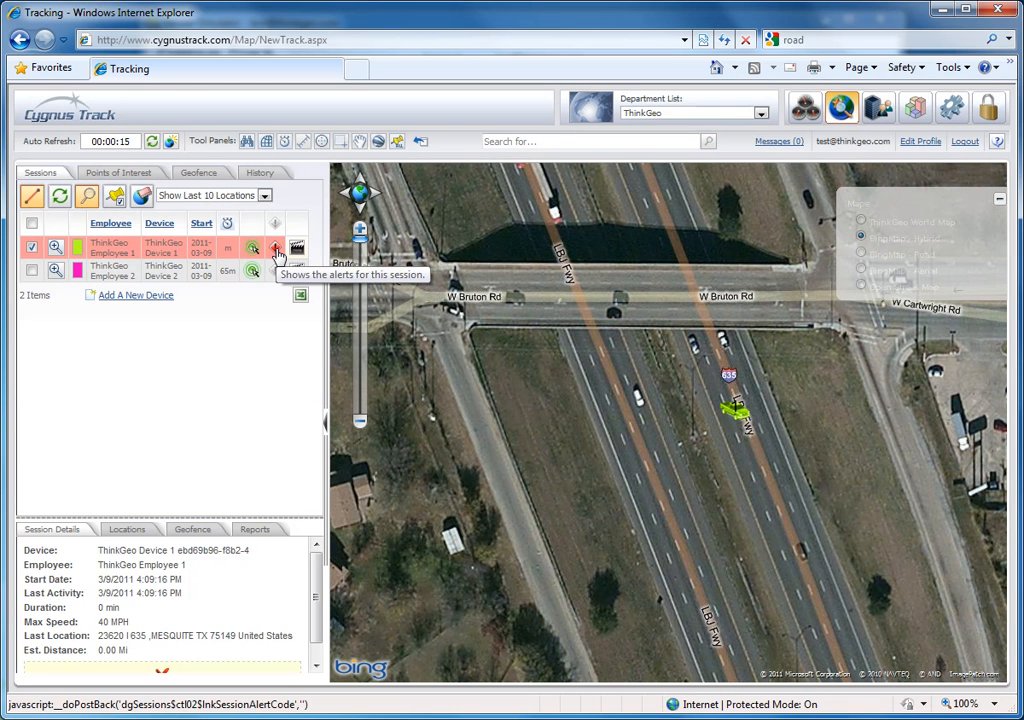
pyautogui.click(276, 248)
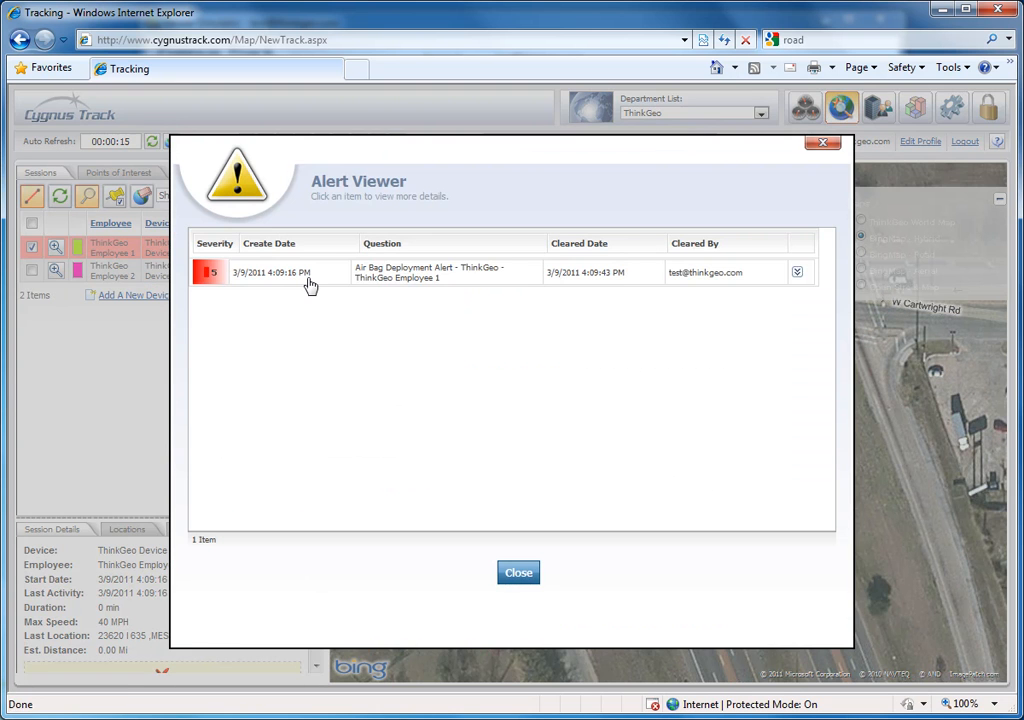
pyautogui.moveTo(538, 282)
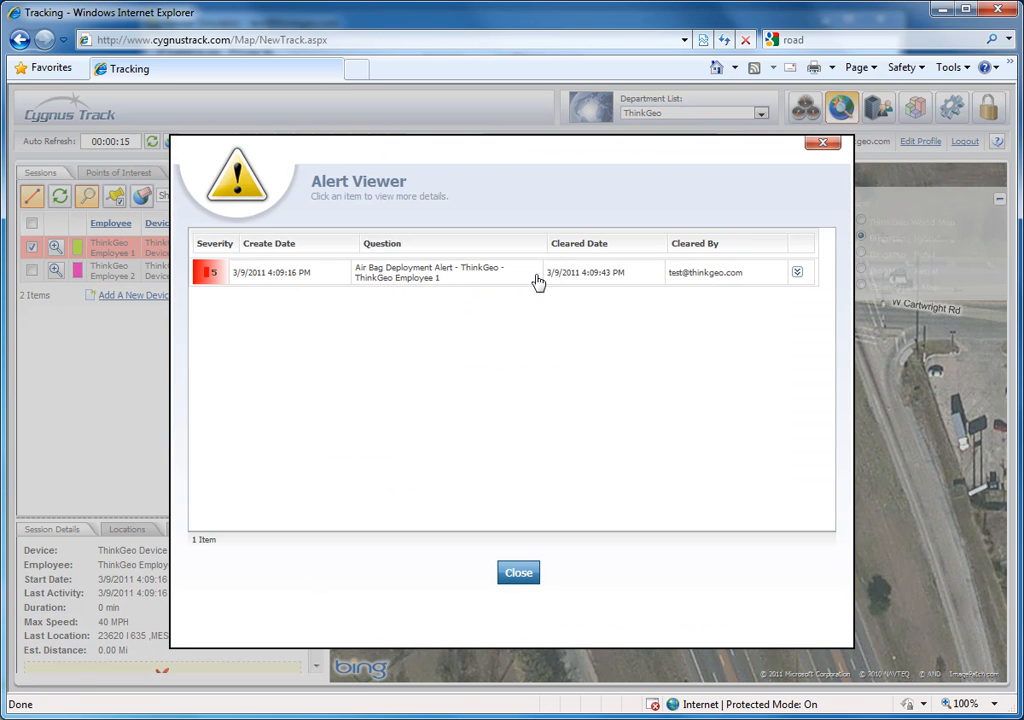
pyautogui.moveTo(584, 280)
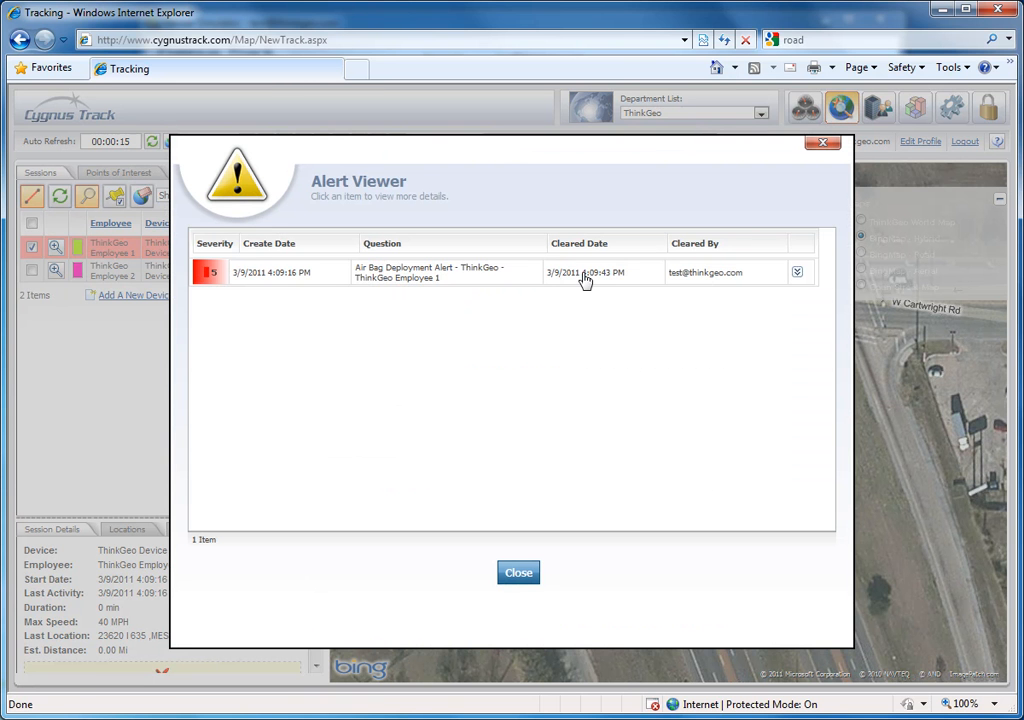
pyautogui.click(796, 272)
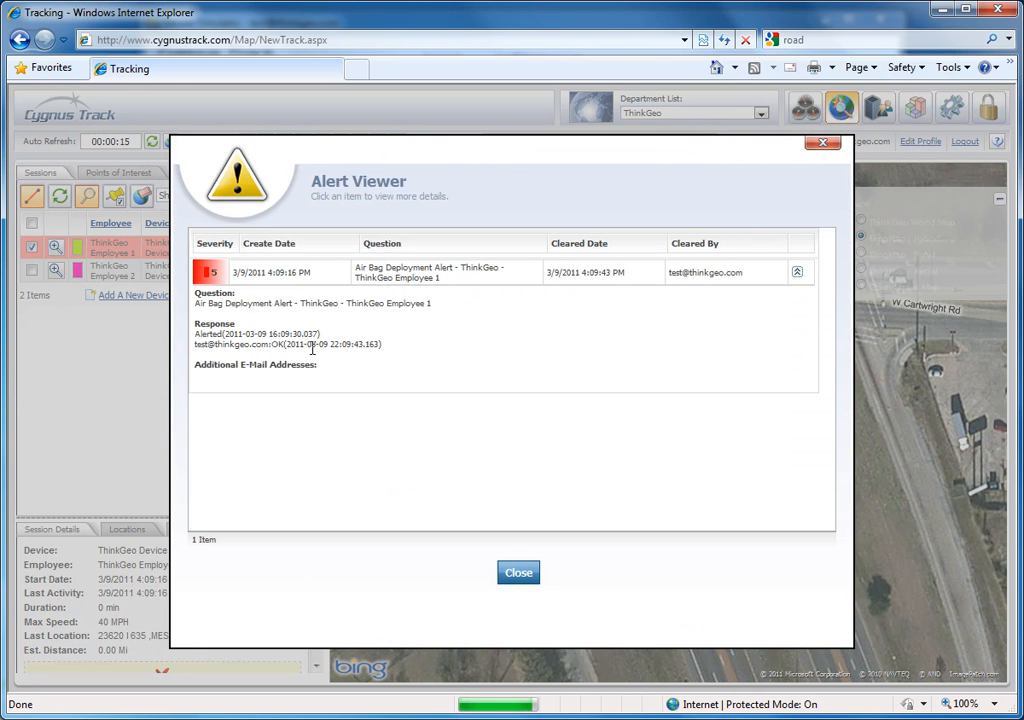
pyautogui.moveTo(310, 344)
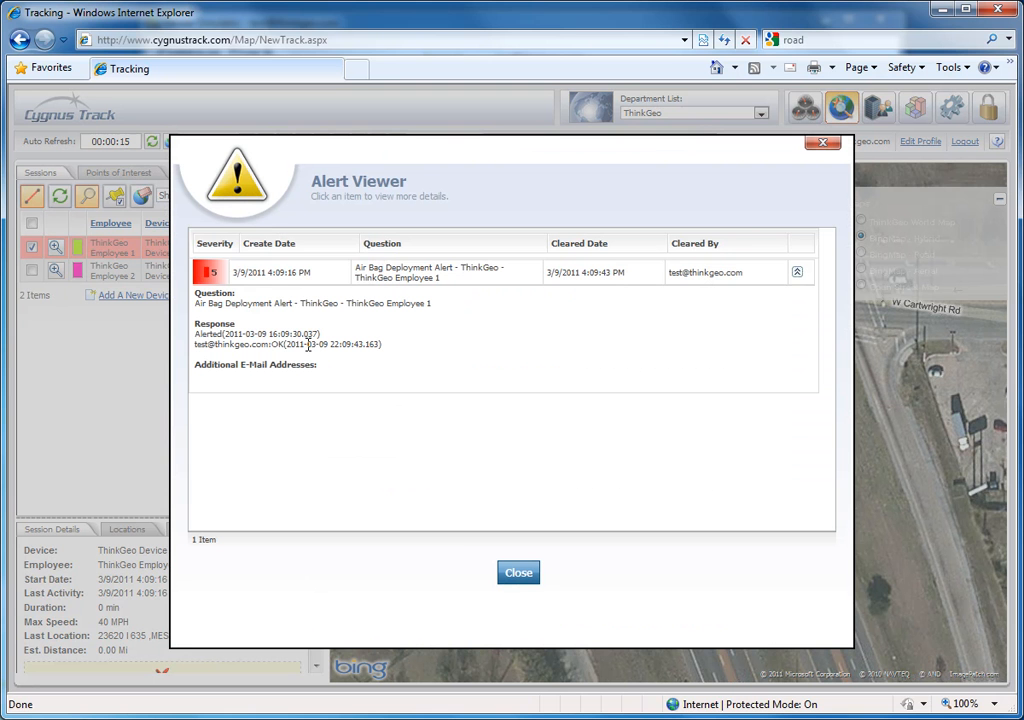
pyautogui.moveTo(464, 558)
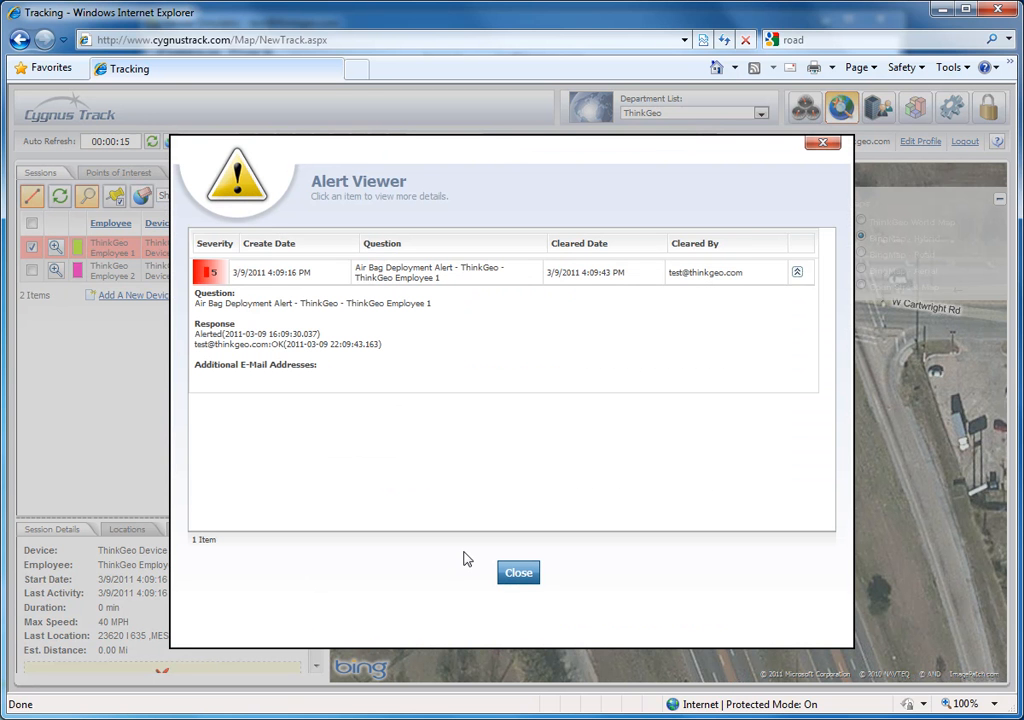
pyautogui.moveTo(284, 352)
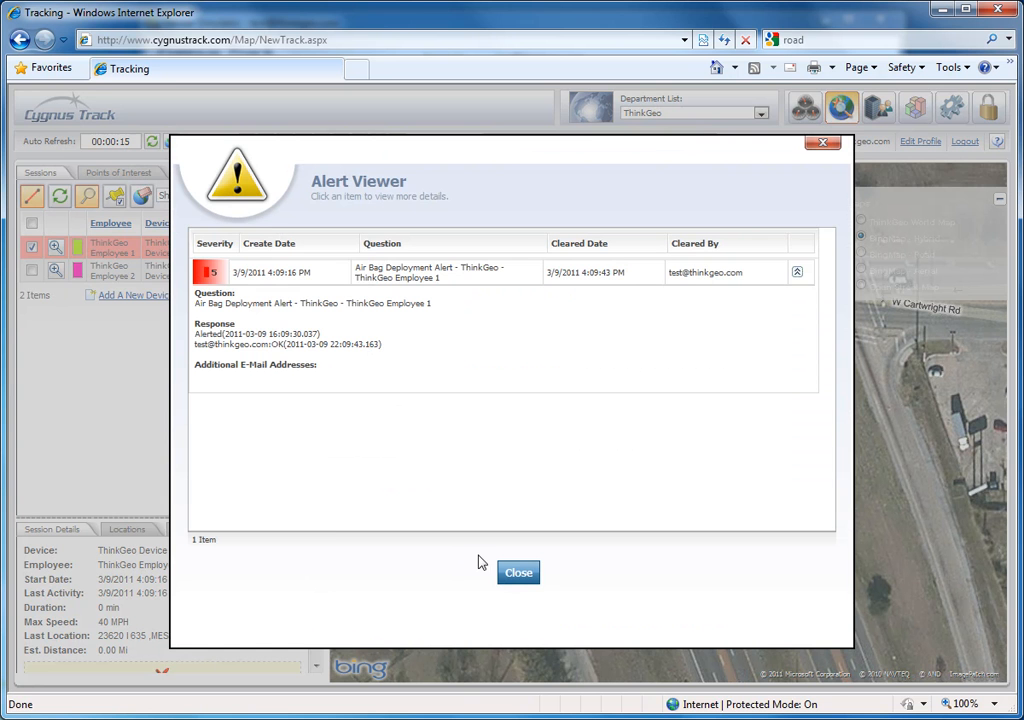
pyautogui.click(518, 572)
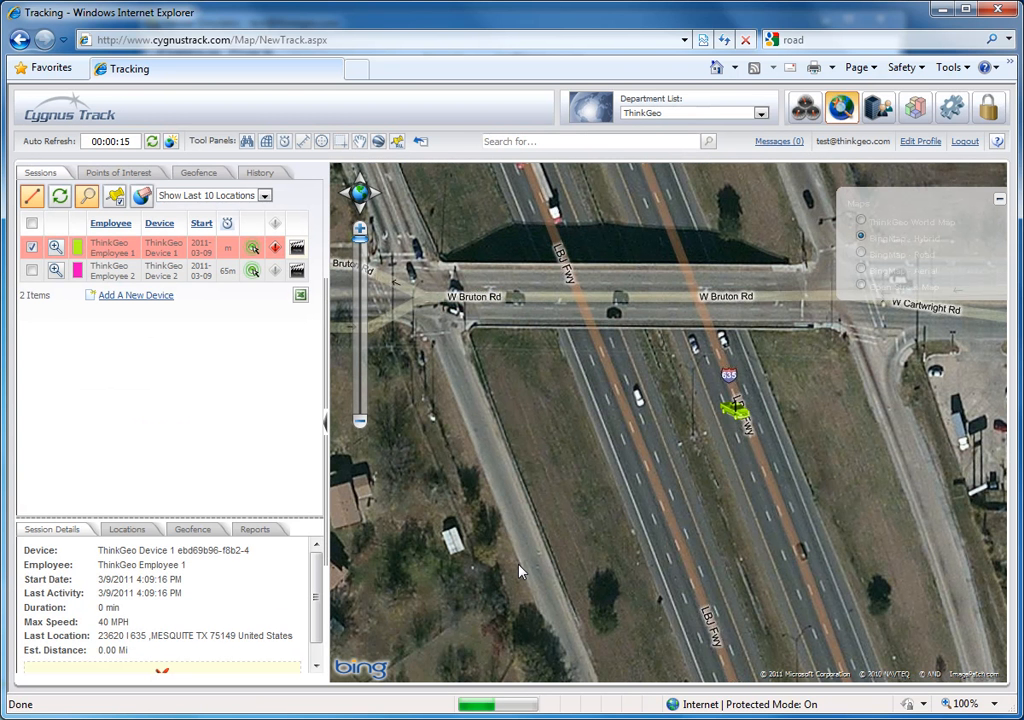
pyautogui.moveTo(428, 480)
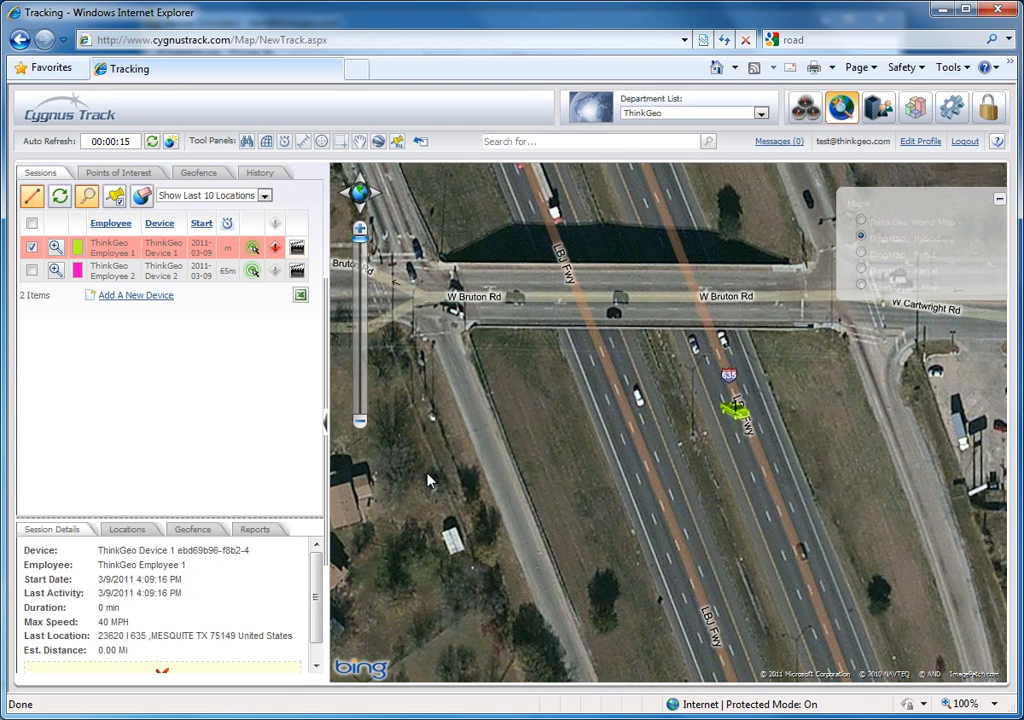
pyautogui.moveTo(288, 688)
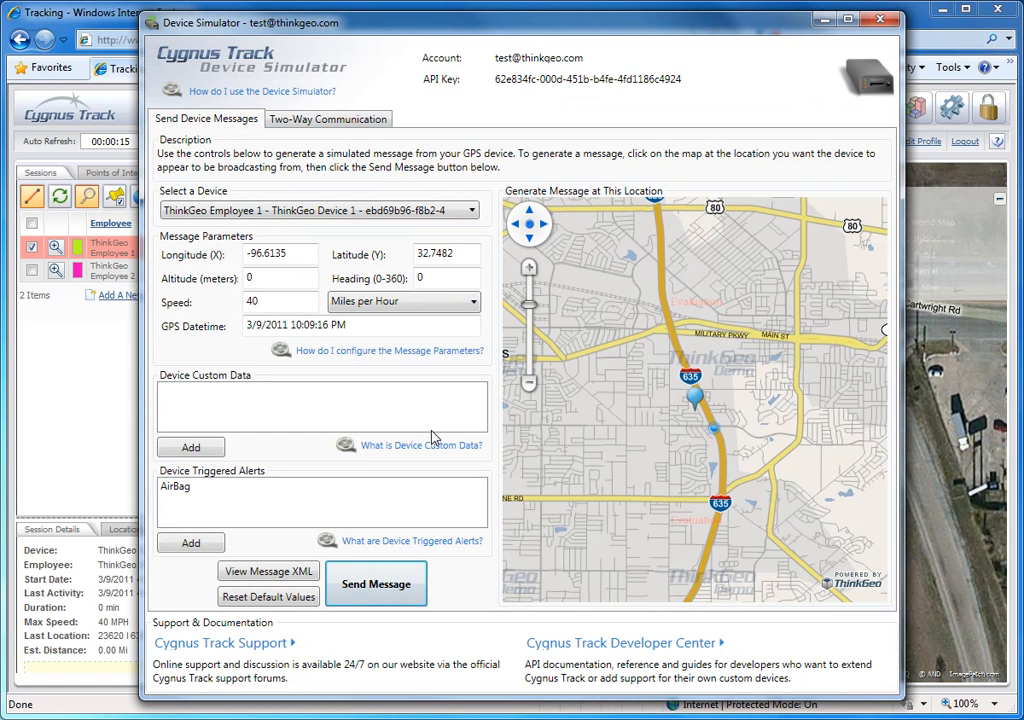
pyautogui.moveTo(390, 380)
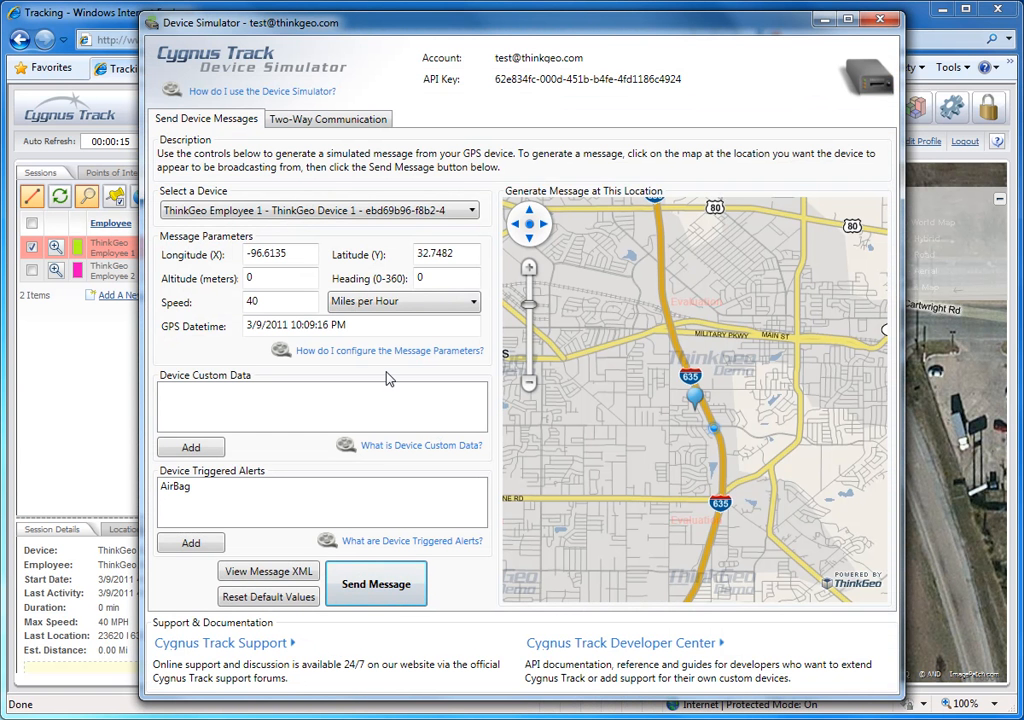
pyautogui.moveTo(388, 378)
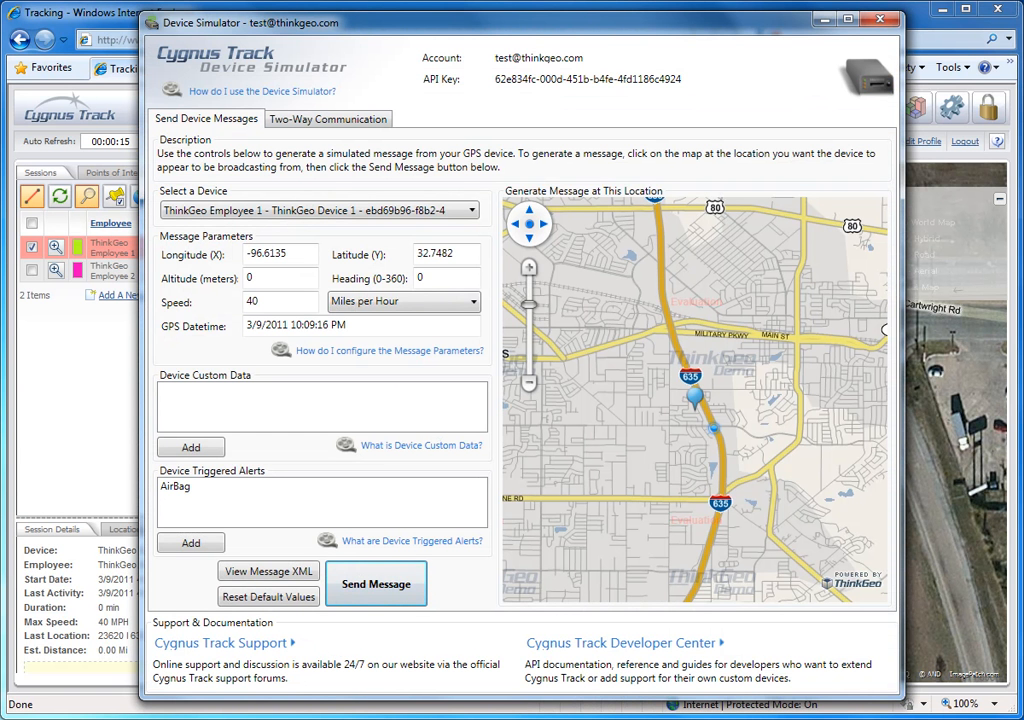